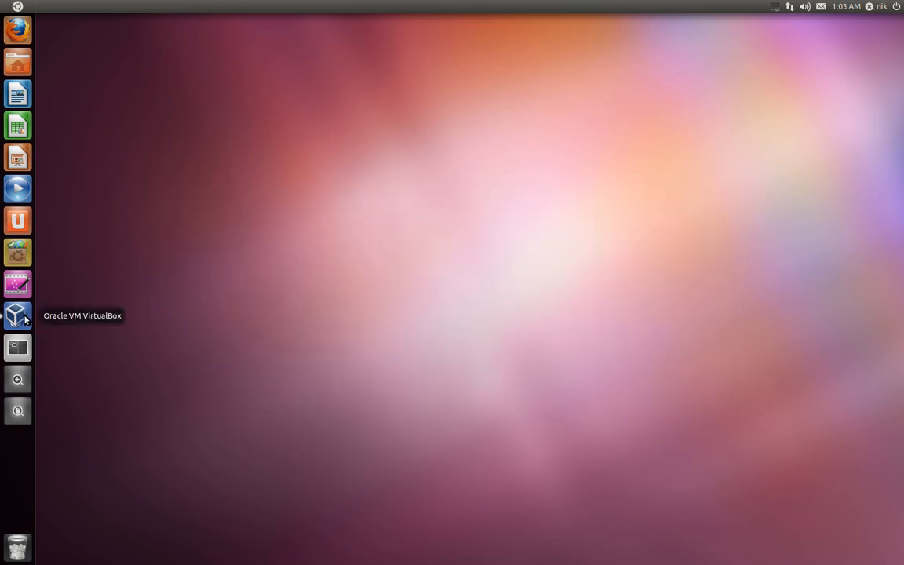
Launch VirtualBox from the Unity launcher and boot the Windows XP virtual machine.
click(88, 7)
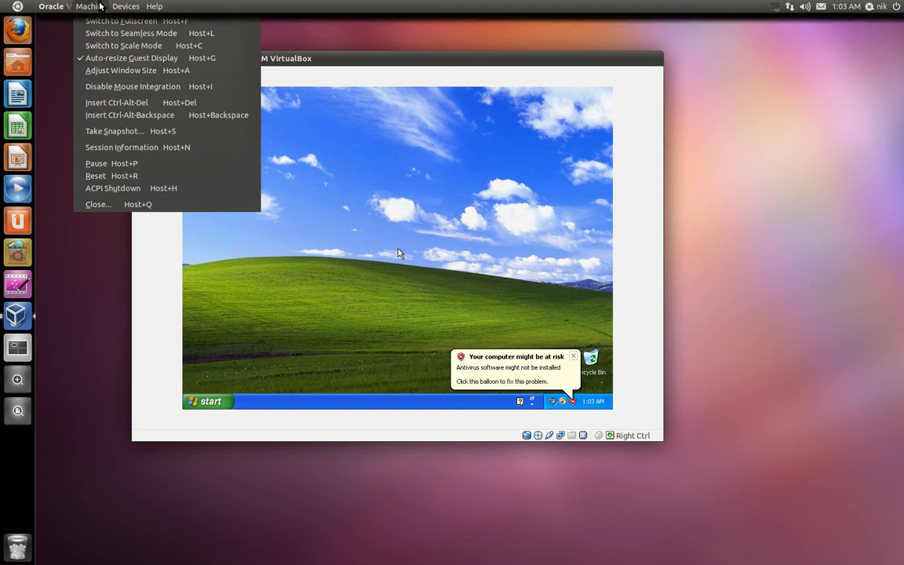
Open the running XP VM's Machine menu showing Switch to Seamless Mode.
click(112, 188)
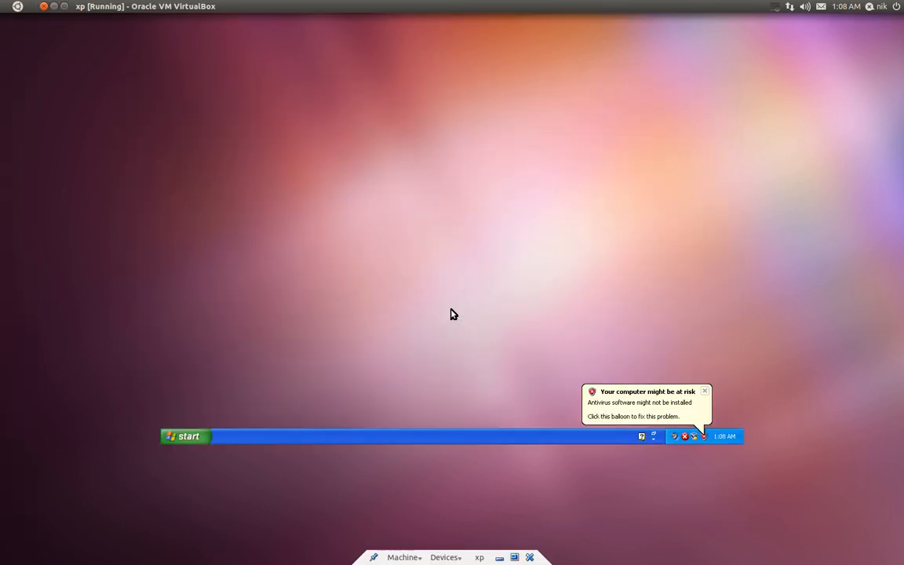
Open the XP Start menu and My Documents on the seamless Ubuntu desktop.
click(187, 436)
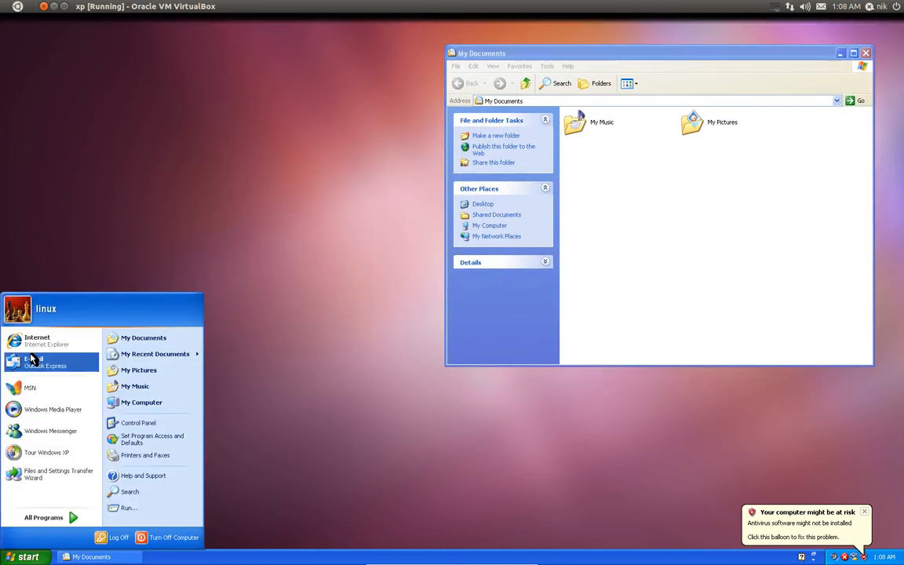